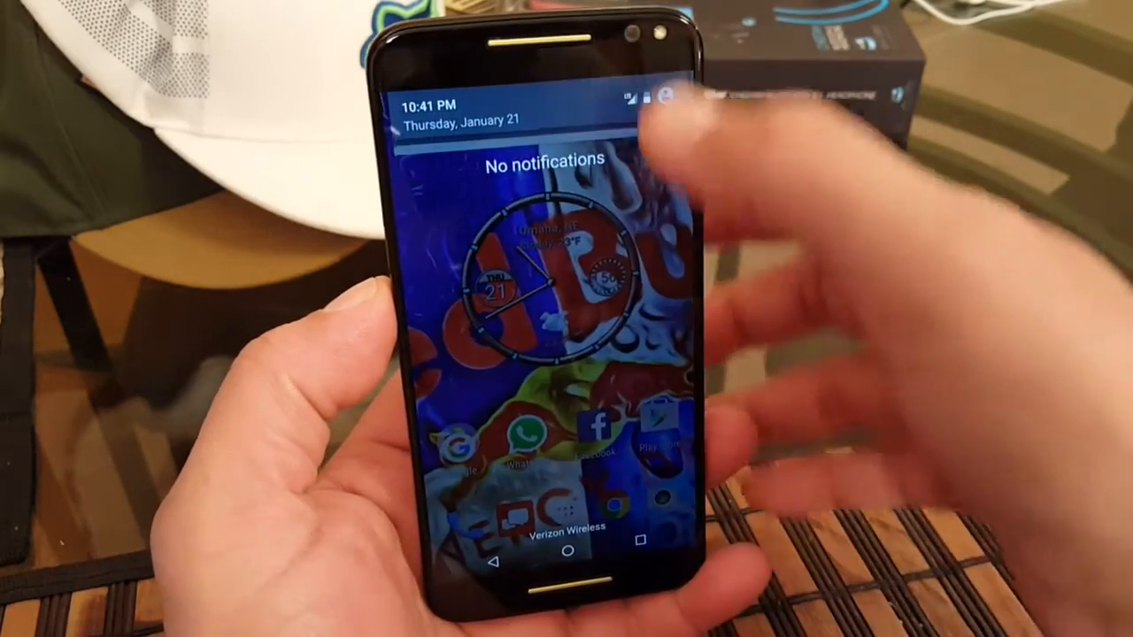
- Pull down the notification shade to reach the Quick Settings gear
left_click_drag(549, 106, 549, 354)
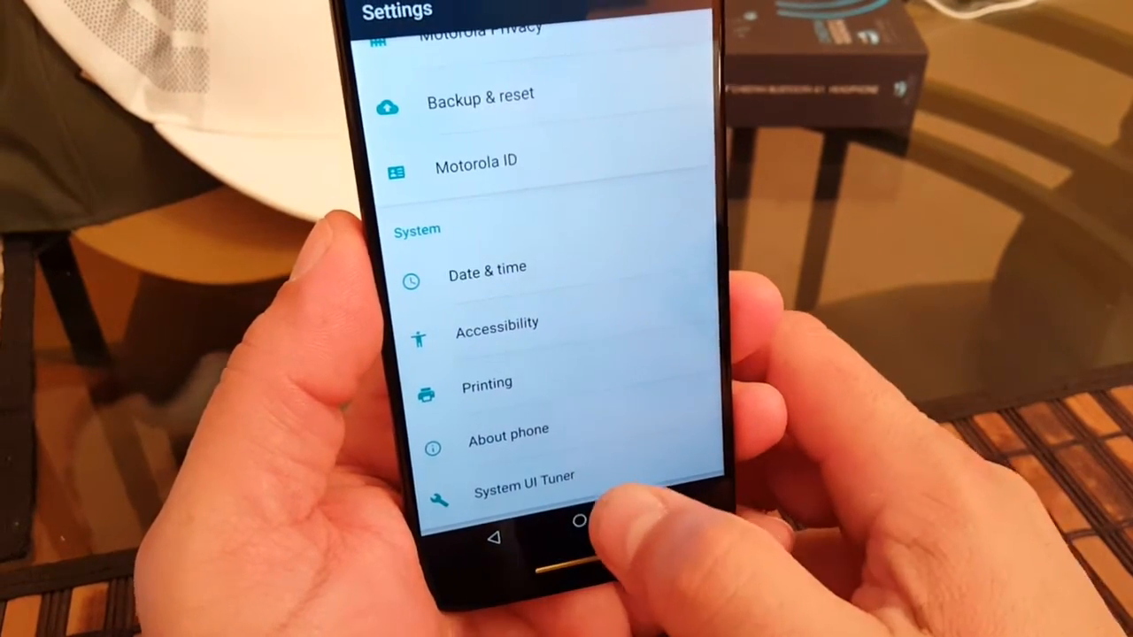
- Enter System UI Tuner and acknowledge its experimental-features warning
left_click(524, 474)
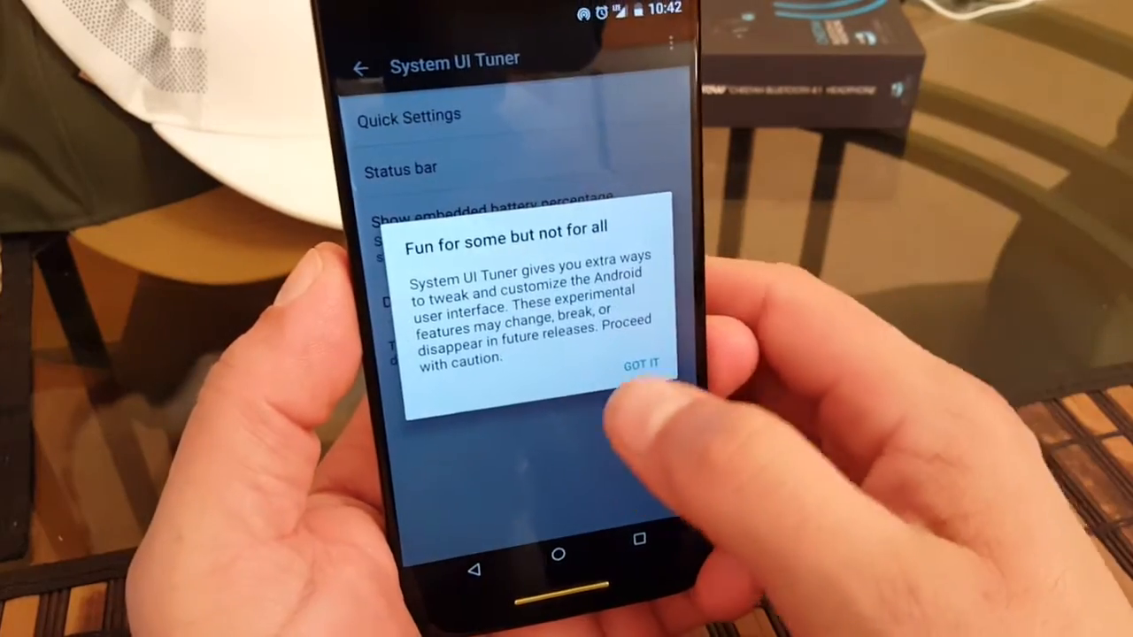
left_click(643, 364)
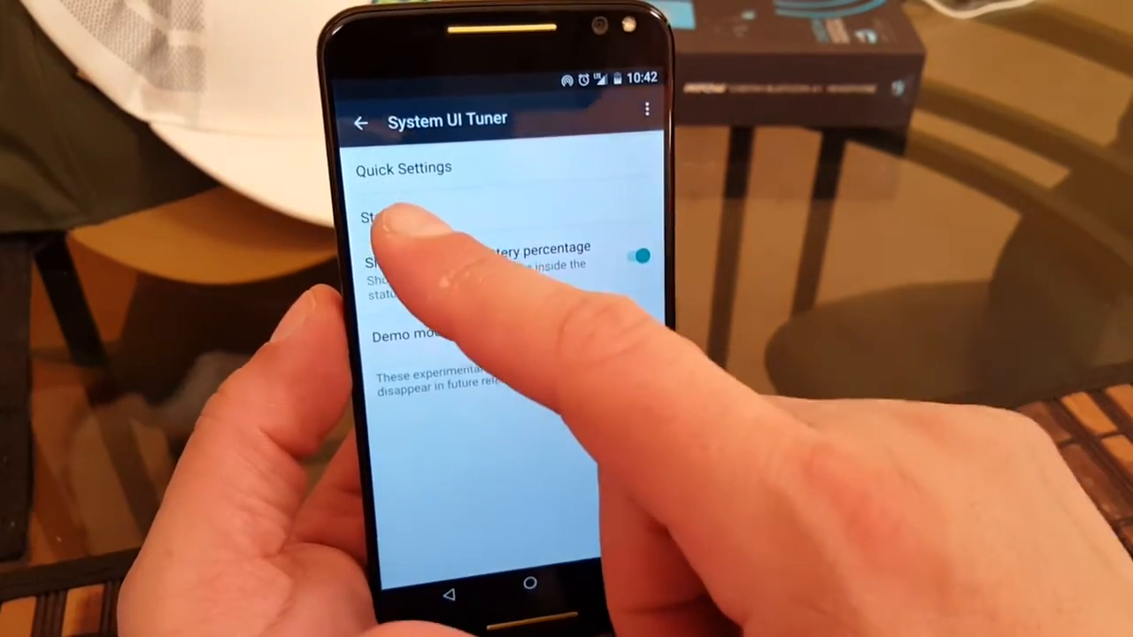
- Go into the Quick Settings tile editor showing Wi-Fi, Bluetooth, Flashlight and Add tile
left_click(634, 257)
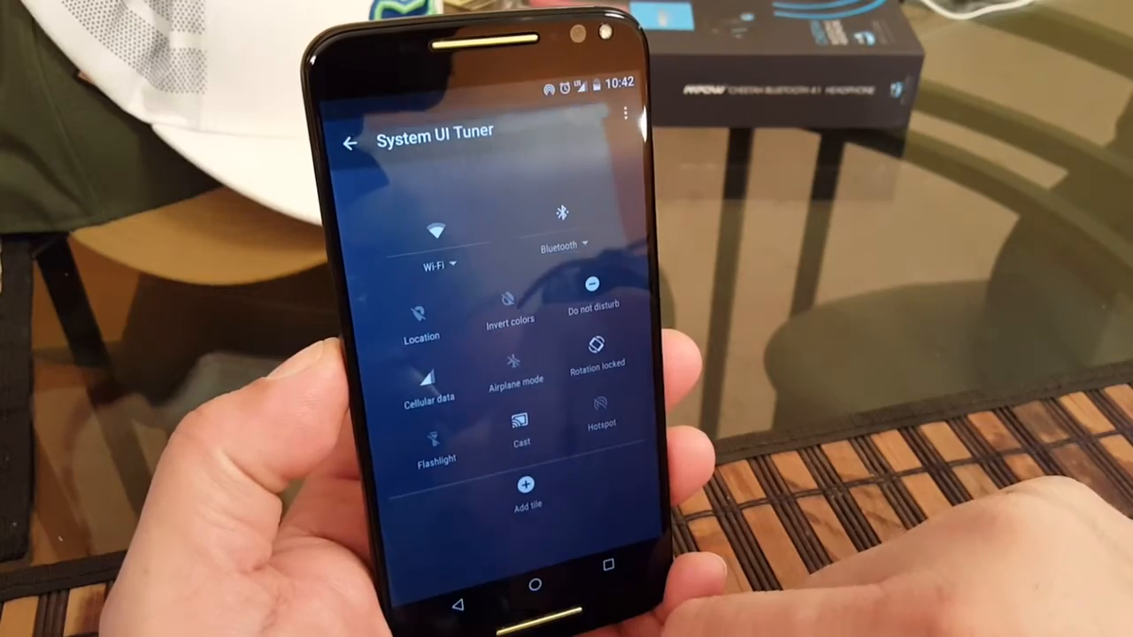
- Leave the tile editor and return to the main Settings list
left_click(350, 142)
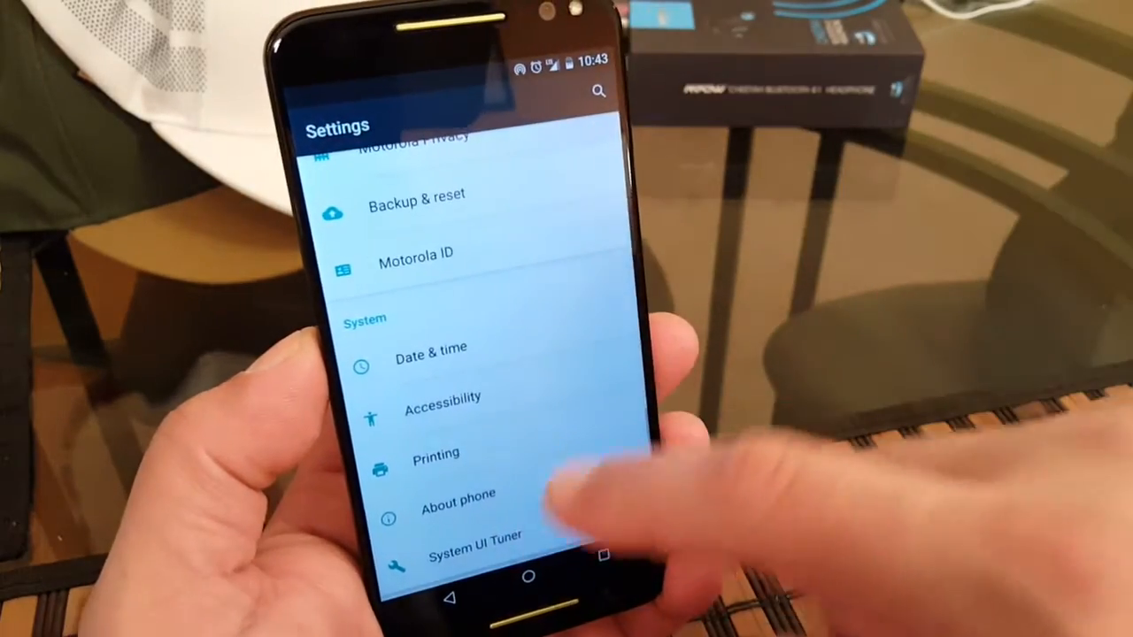
left_click(475, 534)
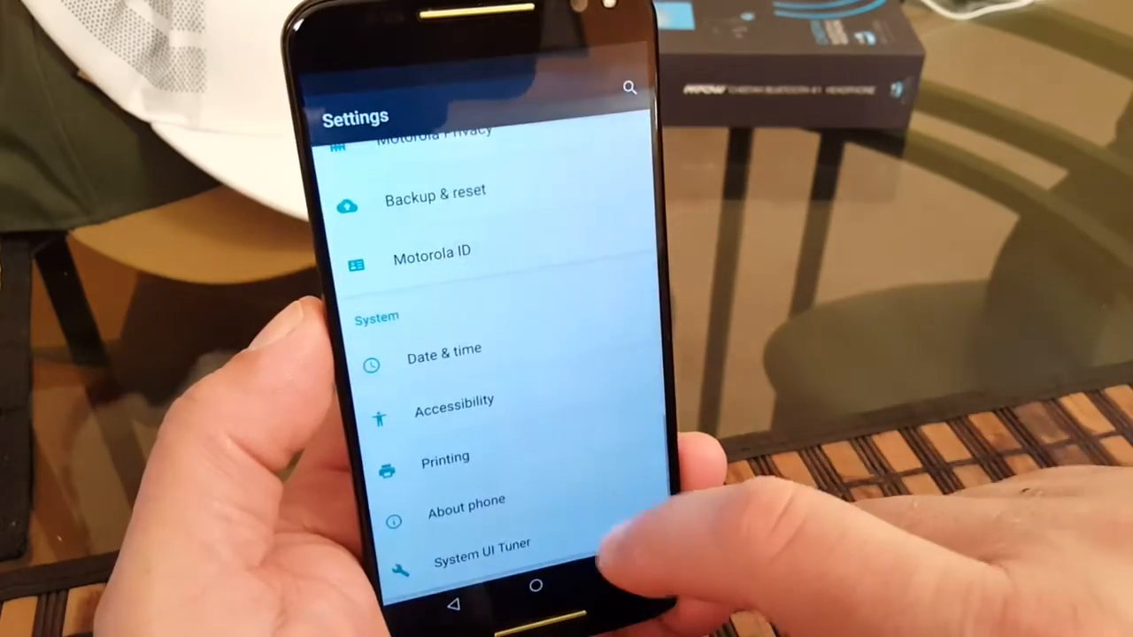
- Enter System UI Tuner, then leave Settings for the home screen
left_click(481, 542)
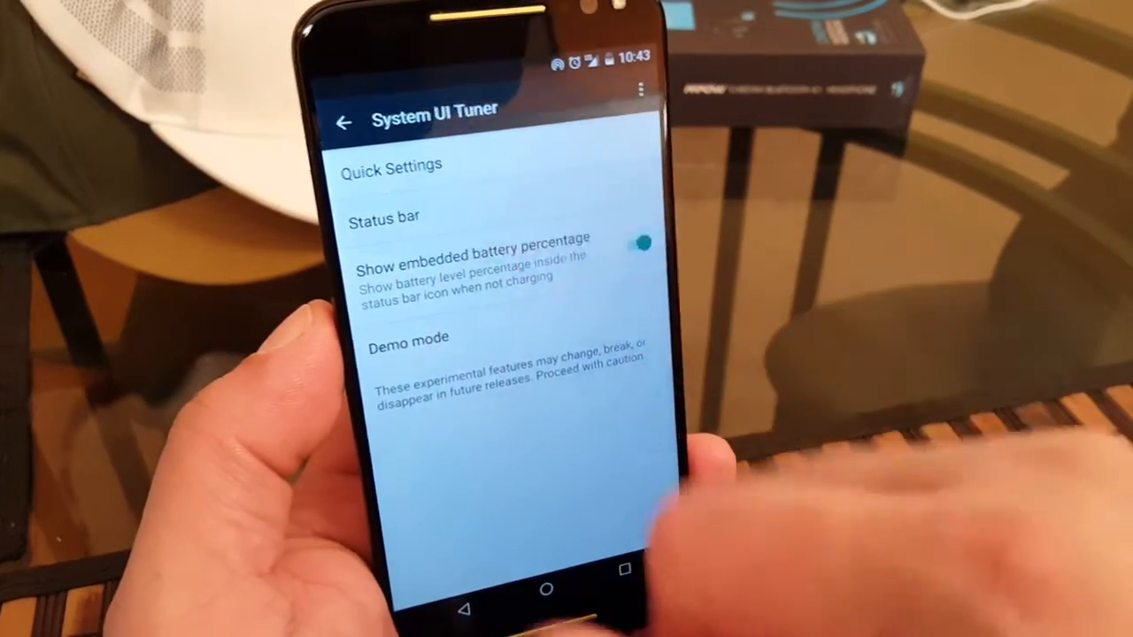
left_click(384, 218)
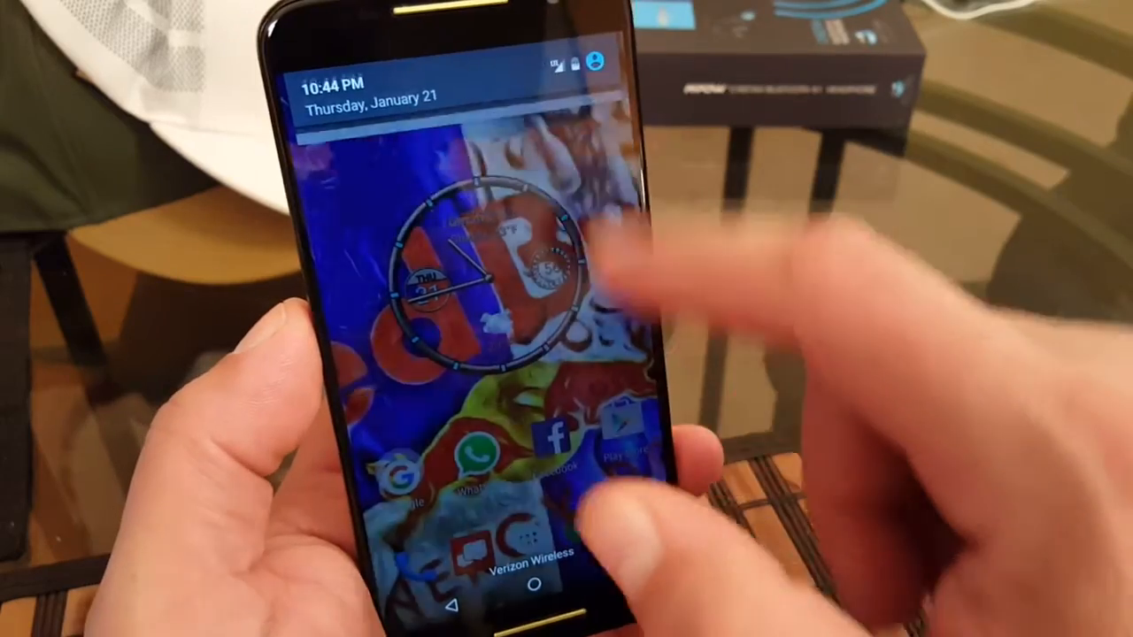
- Reach System UI Tuner's Status bar page listing Cast, Hotspot, Bluetooth and Wi-Fi toggles
scroll("down", 3)
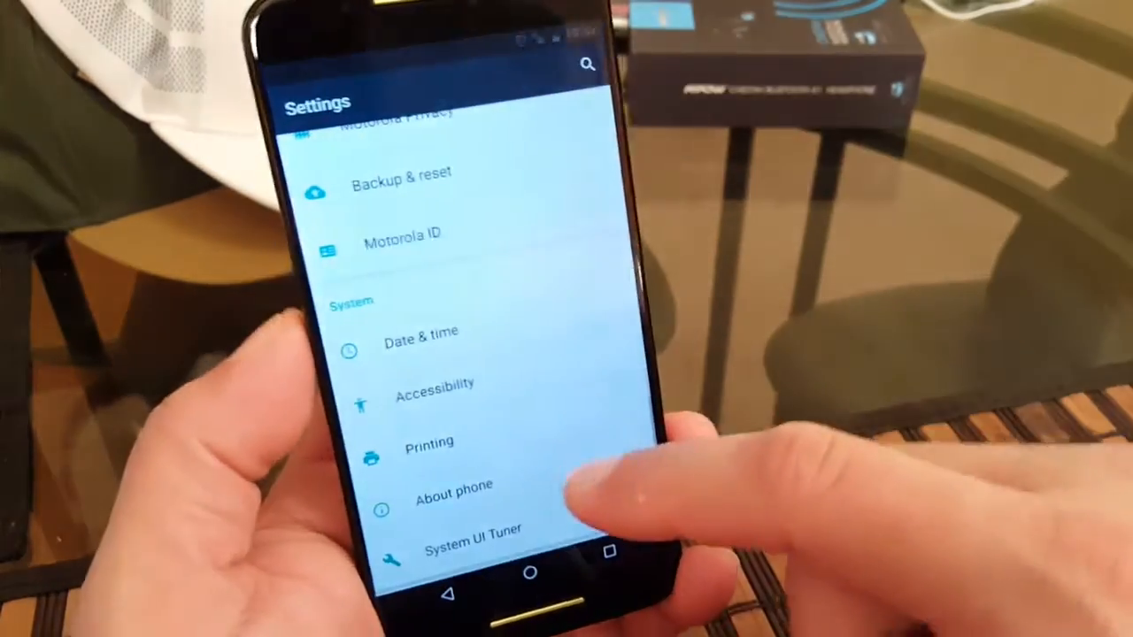
left_click(471, 530)
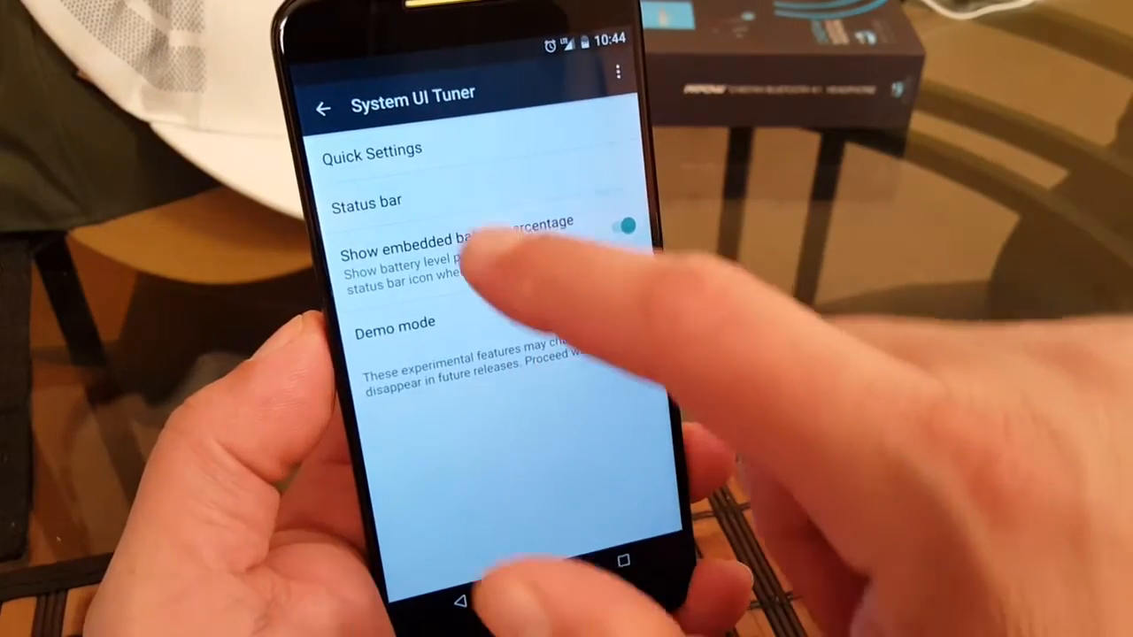
left_click(366, 201)
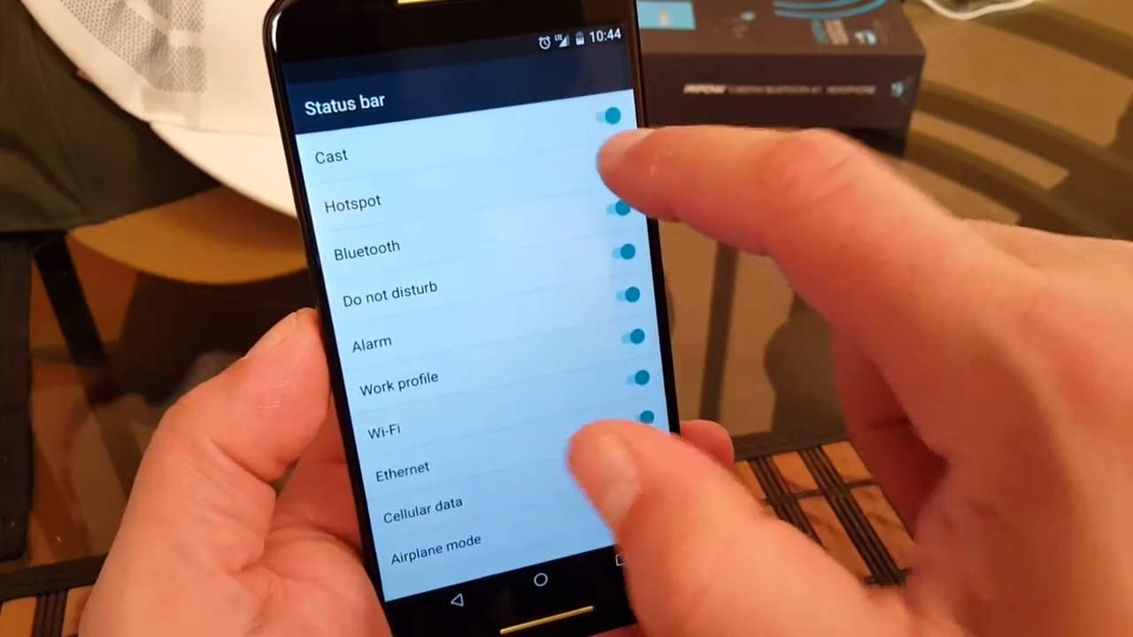